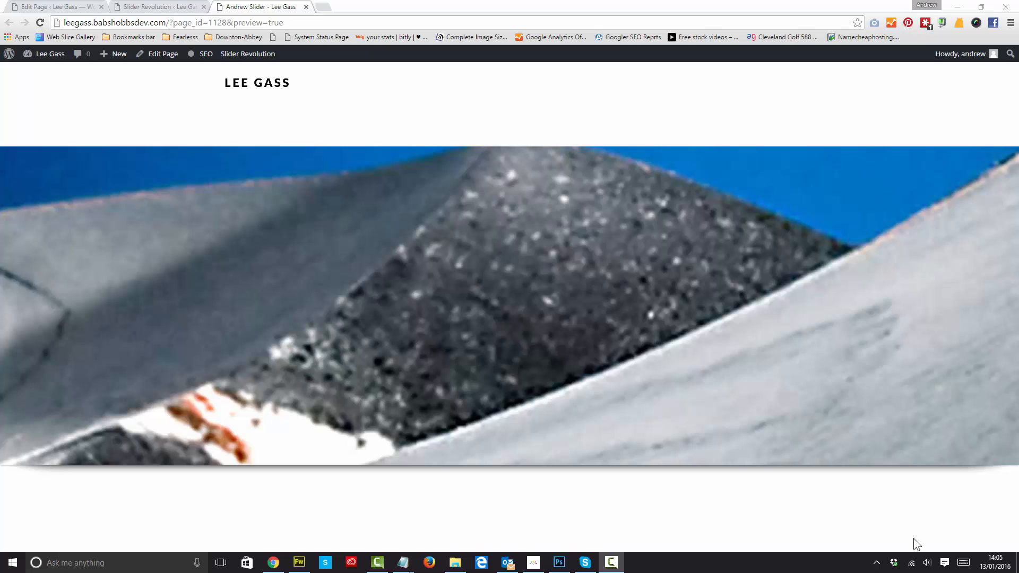
From the Slider Revolution list, open Classic Carousel9's dropdown and enter its Slide Editor
{"action": "left_click", "coordinate": [154, 6]}
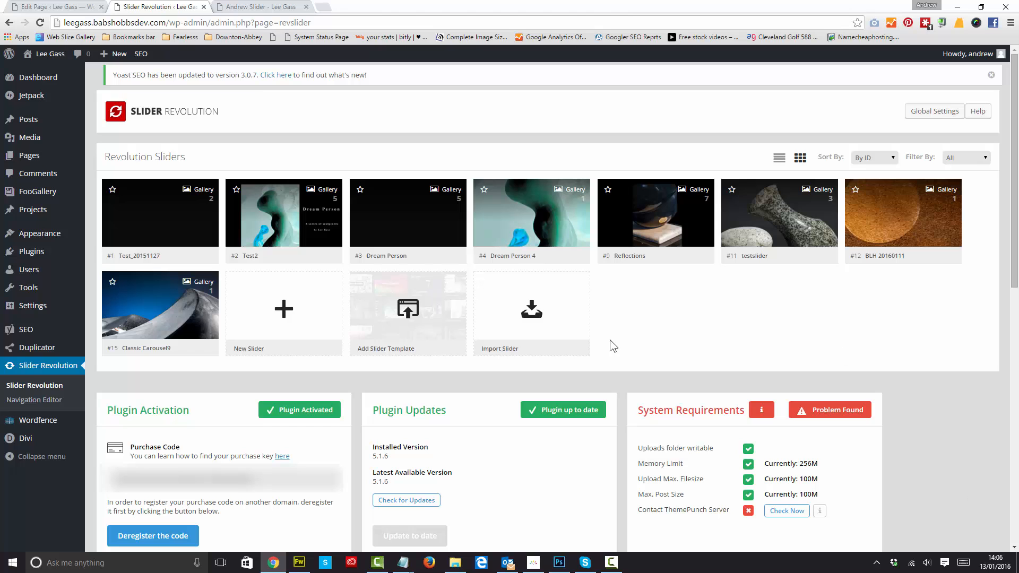
{"action": "mouse_move", "coordinate": [157, 348]}
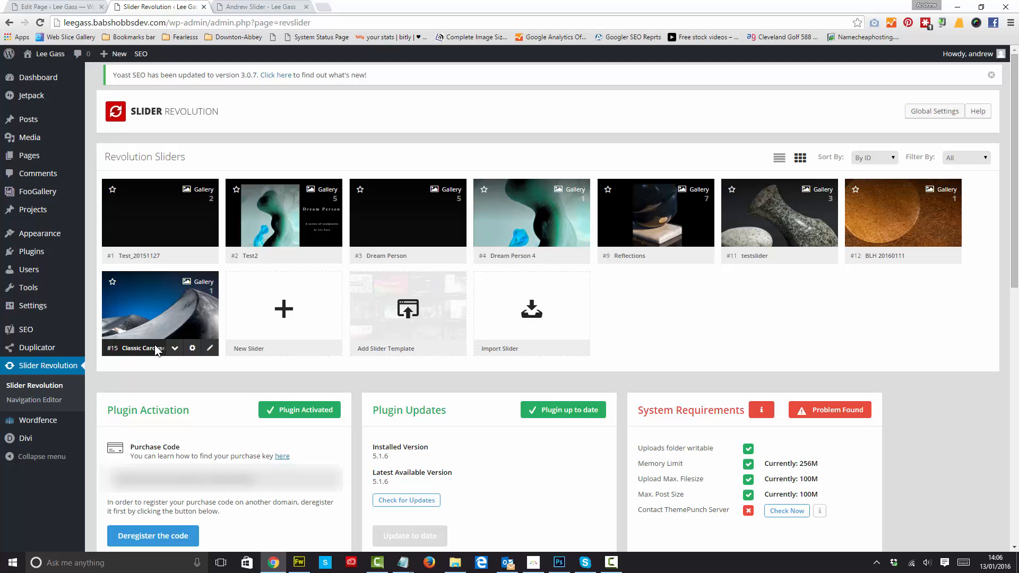
{"action": "mouse_move", "coordinate": [154, 355]}
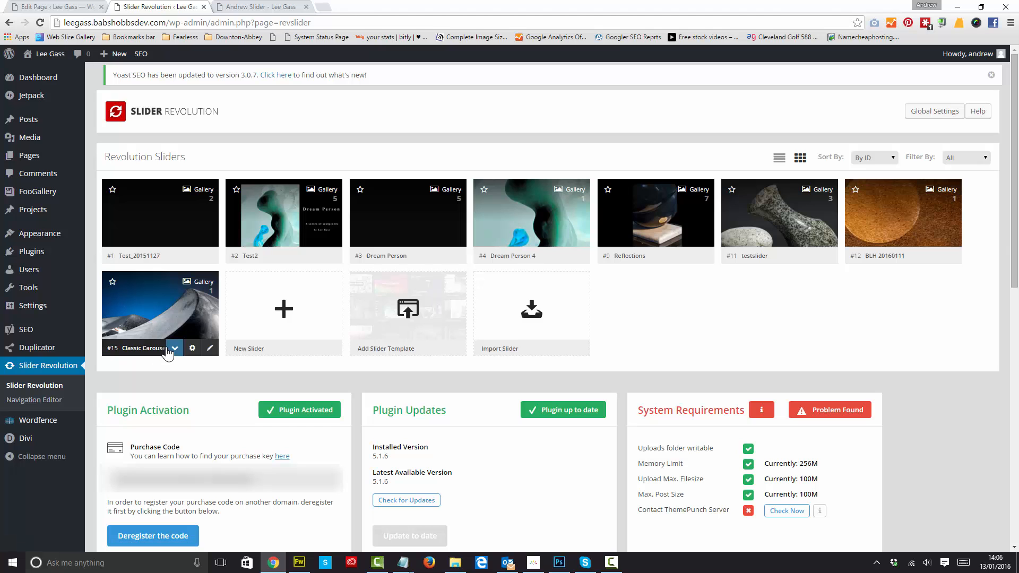
{"action": "left_click", "coordinate": [174, 348]}
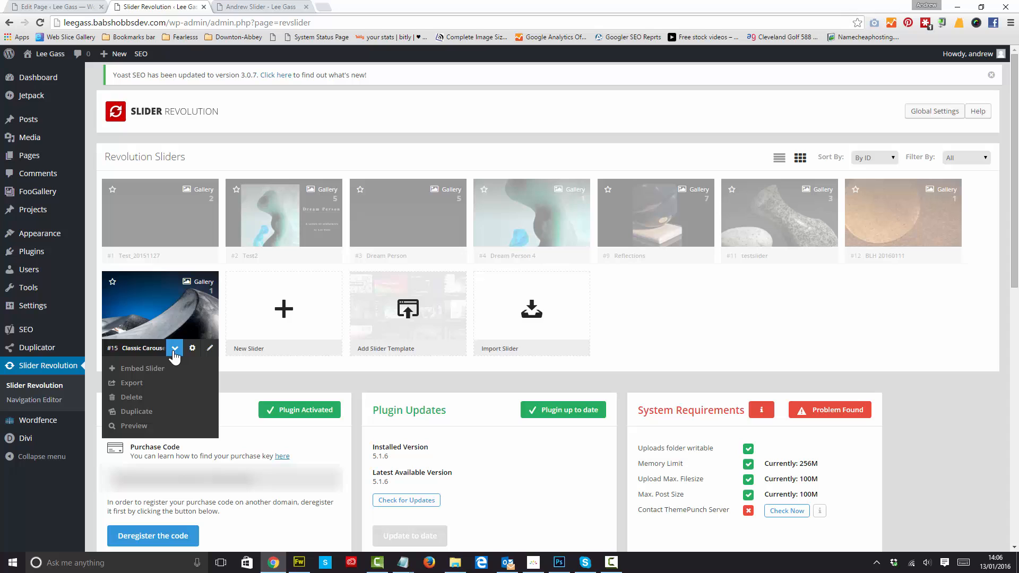
{"action": "mouse_move", "coordinate": [132, 399]}
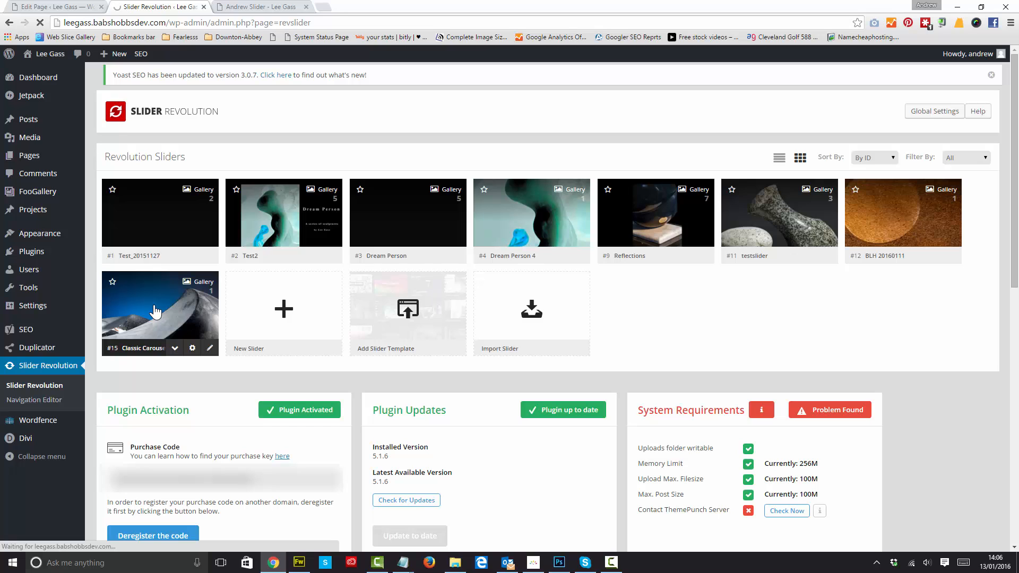
{"action": "left_click", "coordinate": [159, 308]}
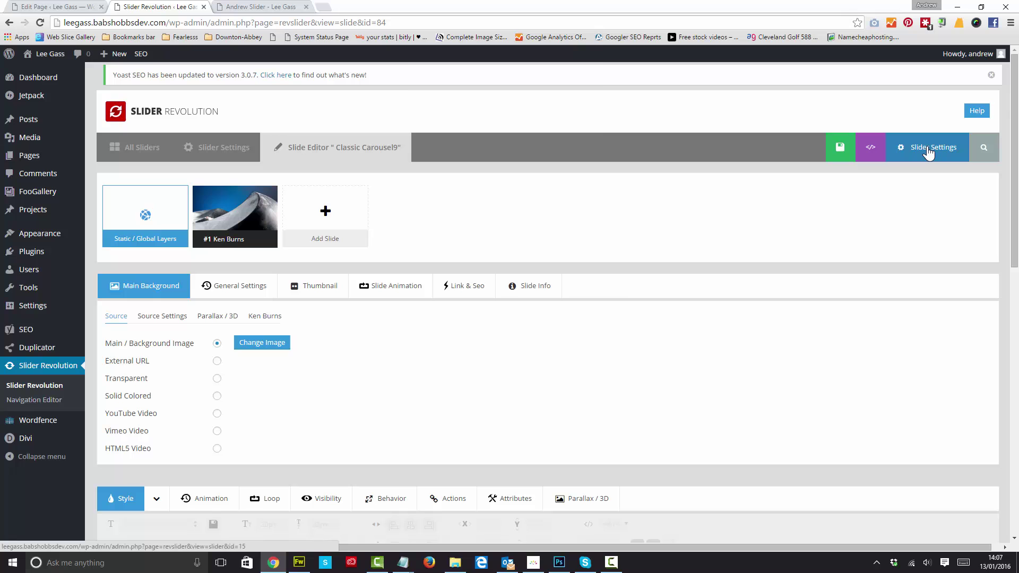
Open Slider Settings and expand General Settings to the Progress Bar options
{"action": "left_click", "coordinate": [927, 147]}
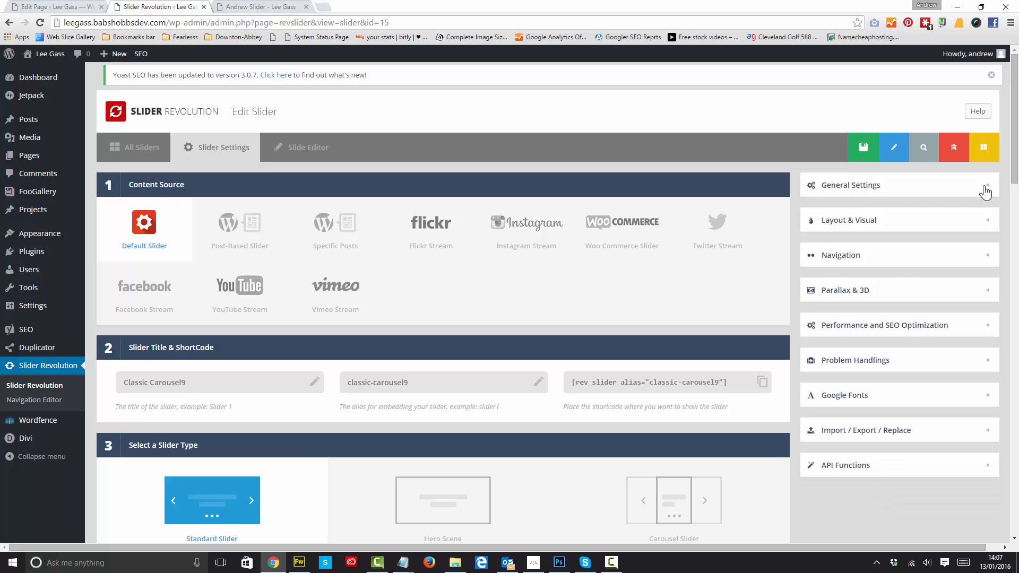
{"action": "left_click", "coordinate": [850, 185]}
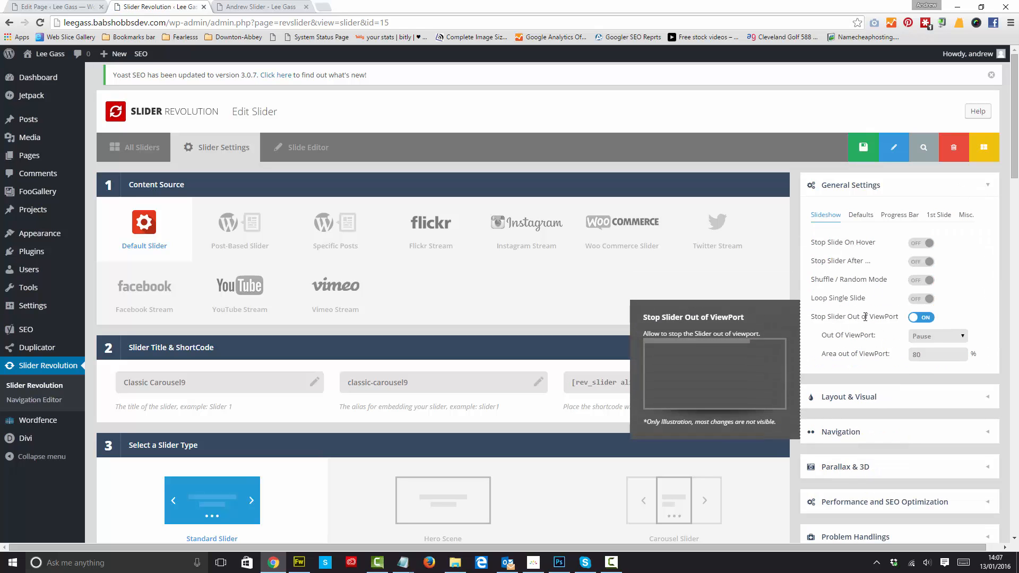
{"action": "mouse_move", "coordinate": [843, 242]}
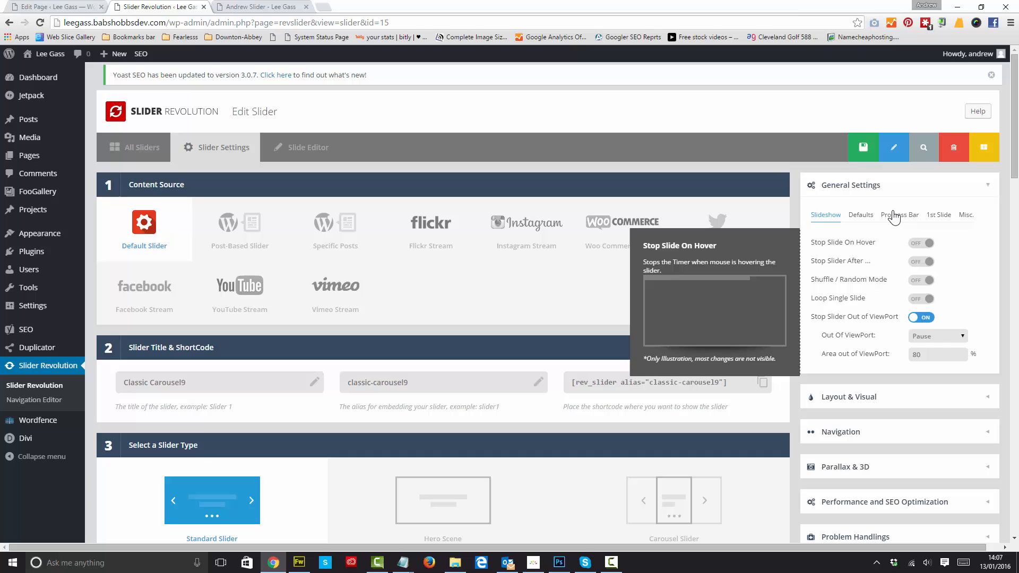
{"action": "left_click", "coordinate": [900, 215]}
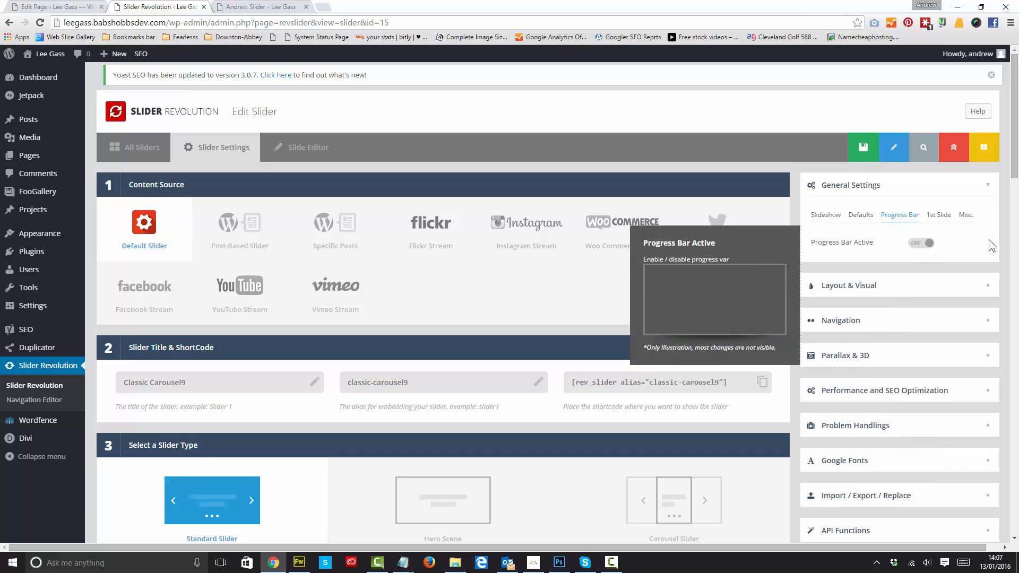
{"action": "mouse_move", "coordinate": [992, 245]}
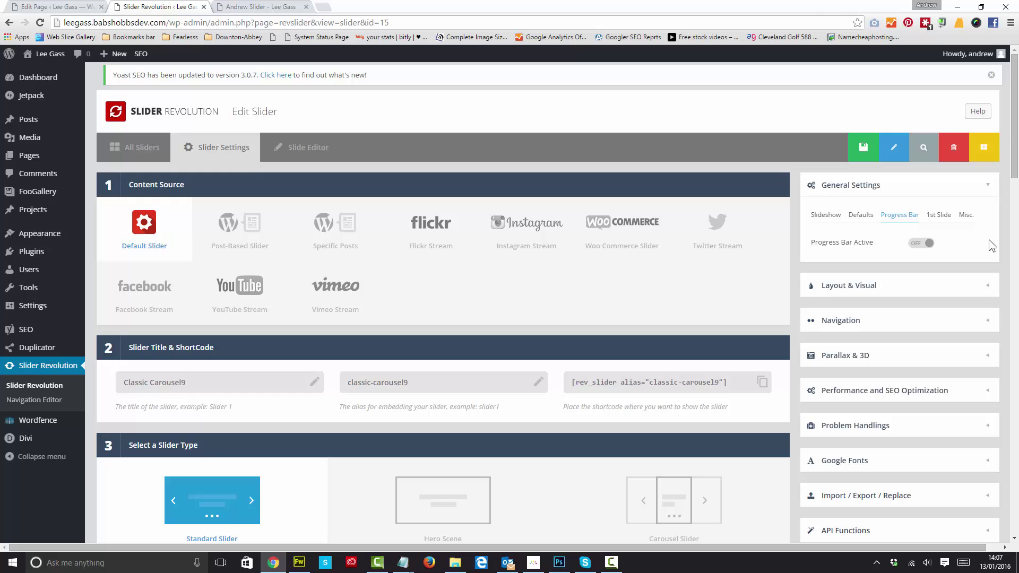
{"action": "mouse_move", "coordinate": [986, 295]}
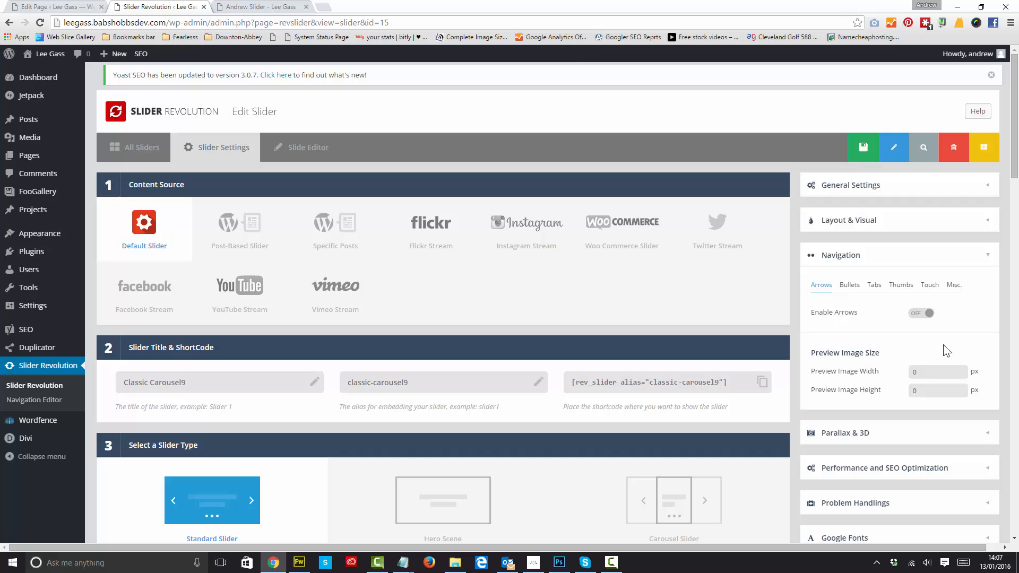
{"action": "mouse_move", "coordinate": [834, 313]}
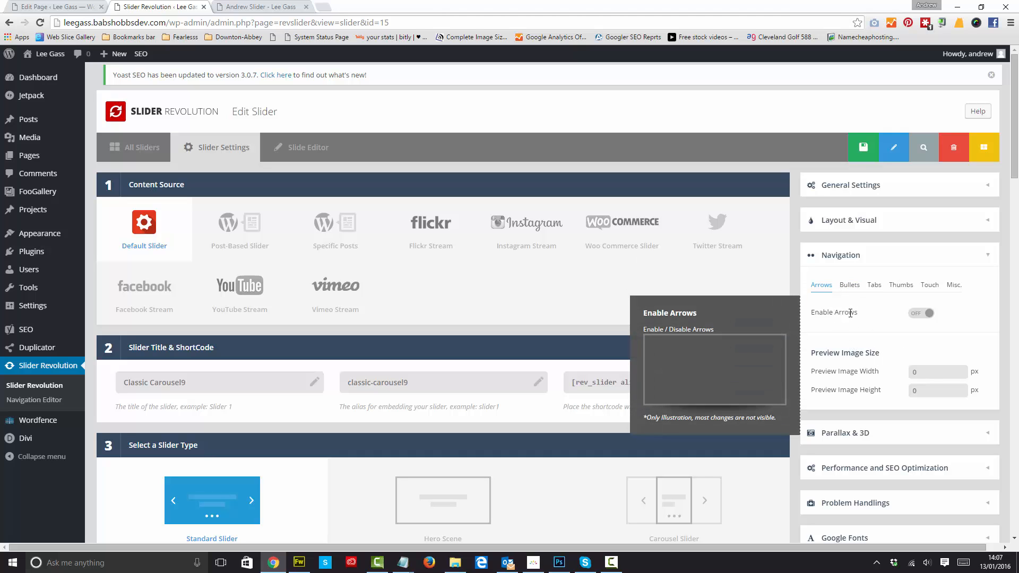
Toggle Enable Arrows and check that Bullets, Tabs, Thumbs, Touch and Misc are off
{"action": "left_click", "coordinate": [921, 313]}
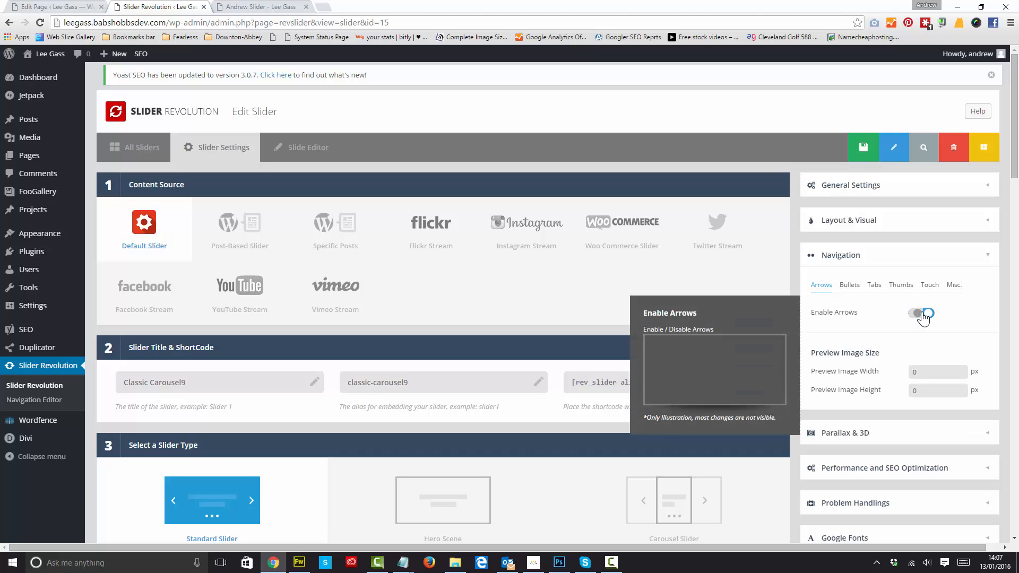
{"action": "left_click", "coordinate": [850, 285]}
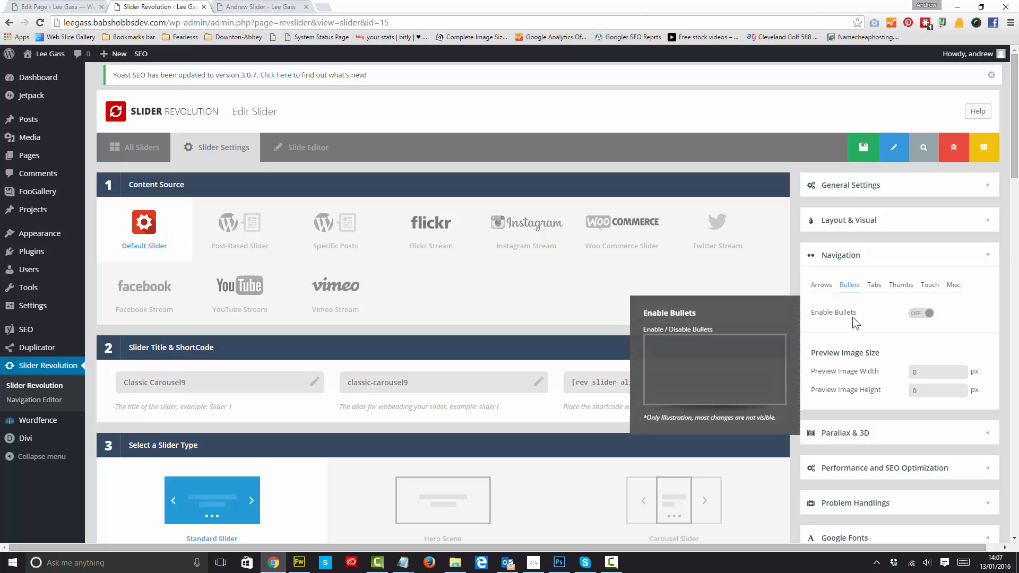
{"action": "mouse_move", "coordinate": [862, 318]}
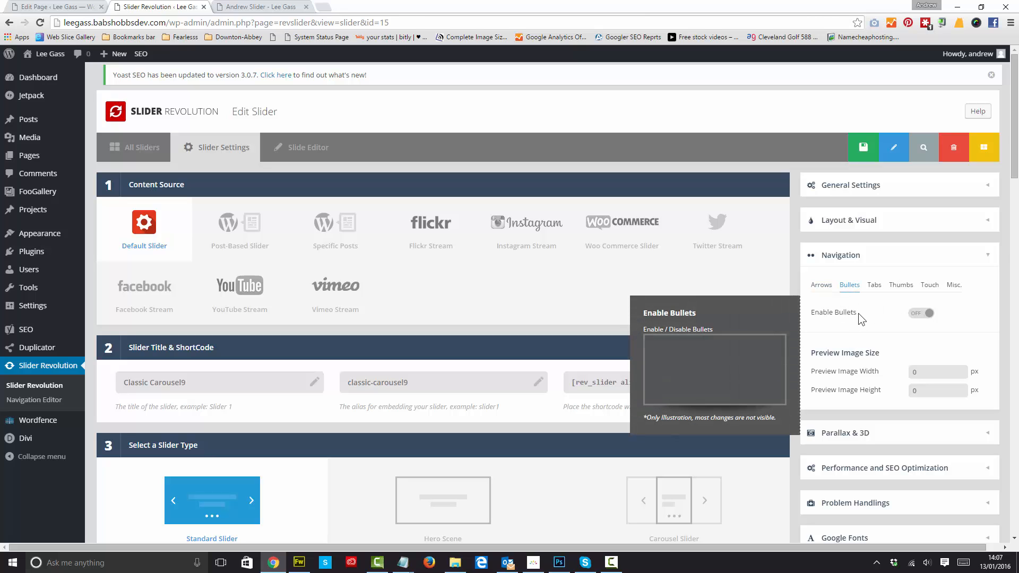
{"action": "left_click", "coordinate": [874, 285]}
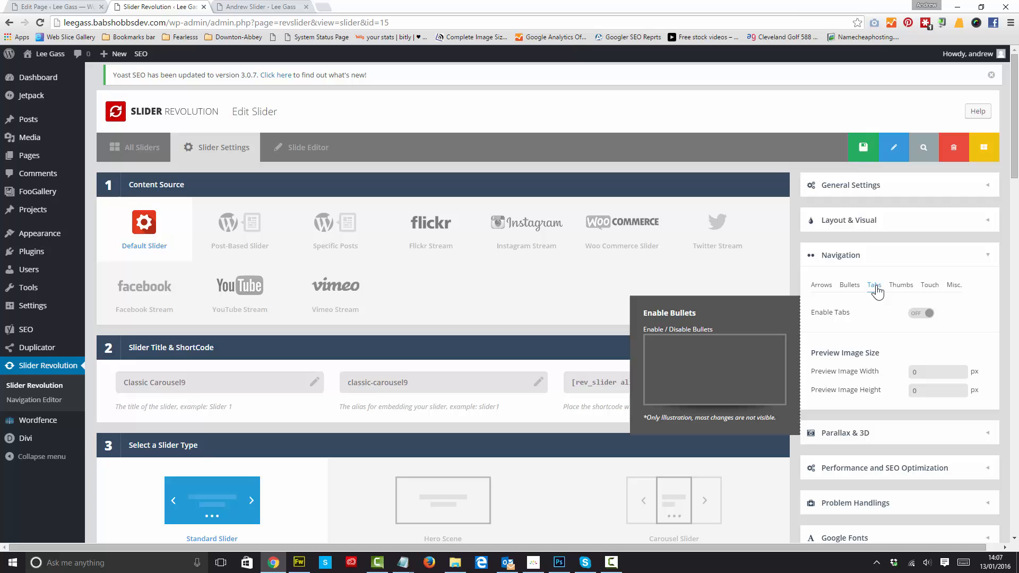
{"action": "left_click", "coordinate": [902, 285]}
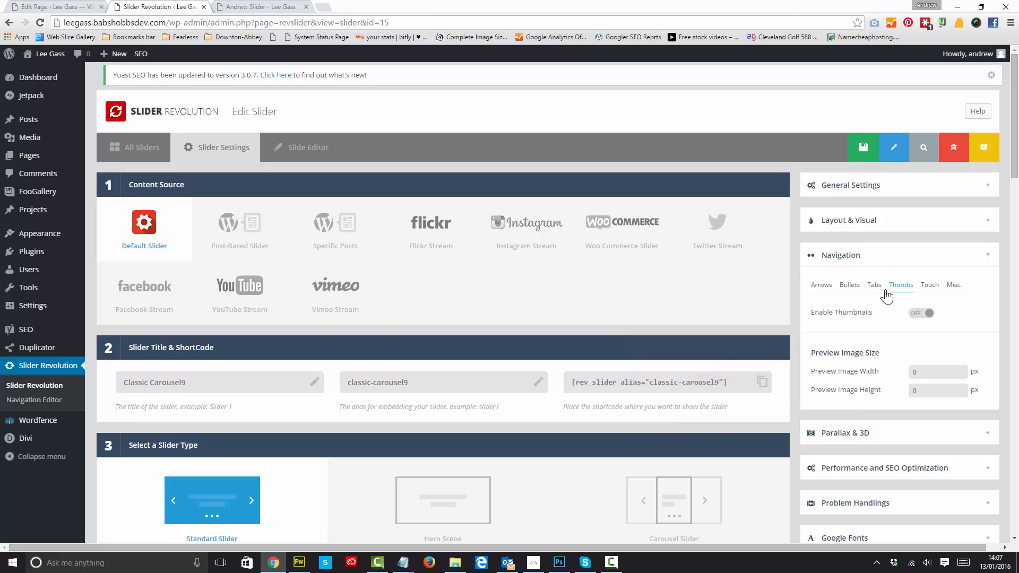
{"action": "left_click", "coordinate": [929, 285]}
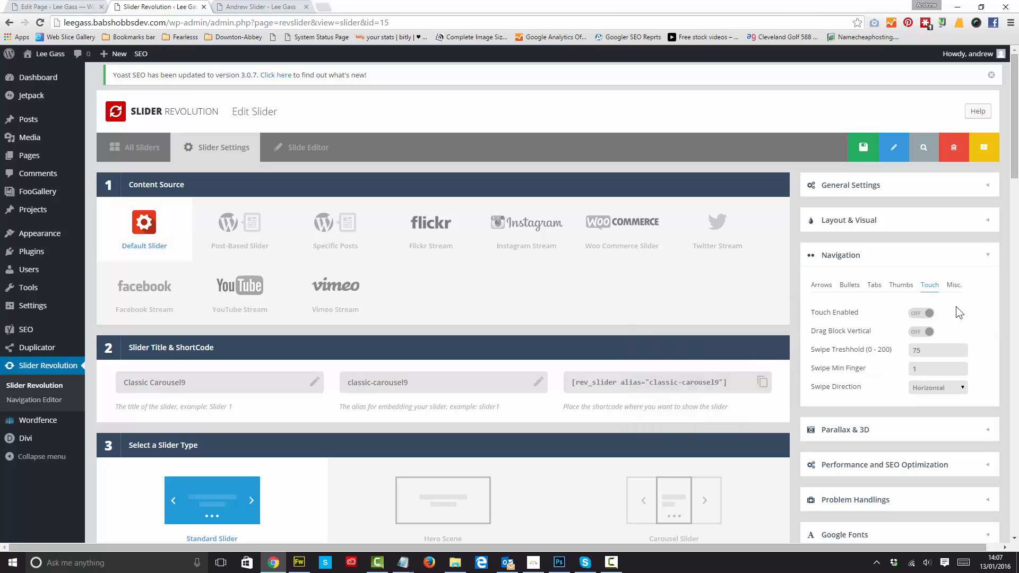
{"action": "left_click", "coordinate": [954, 285]}
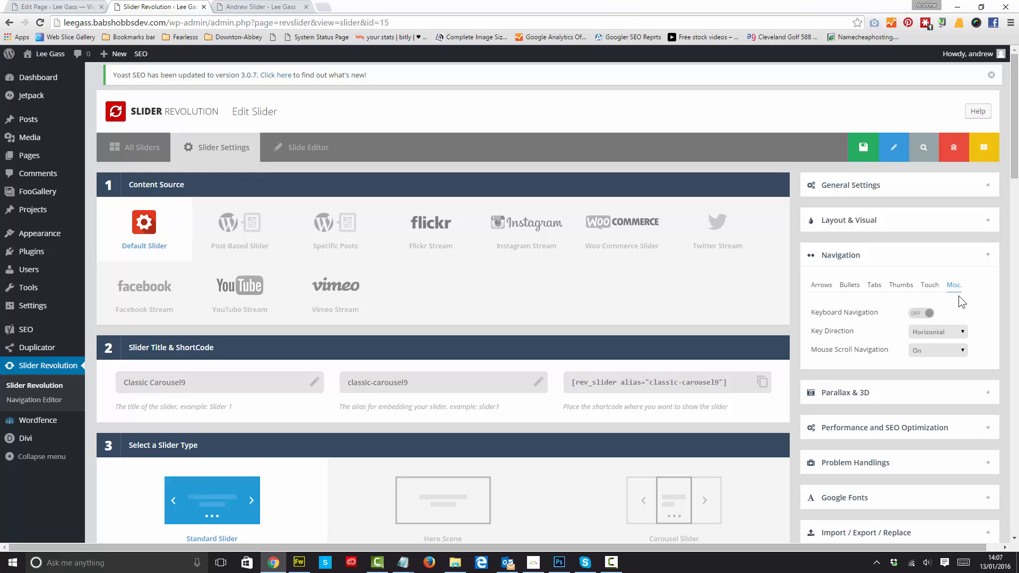
{"action": "mouse_move", "coordinate": [868, 331]}
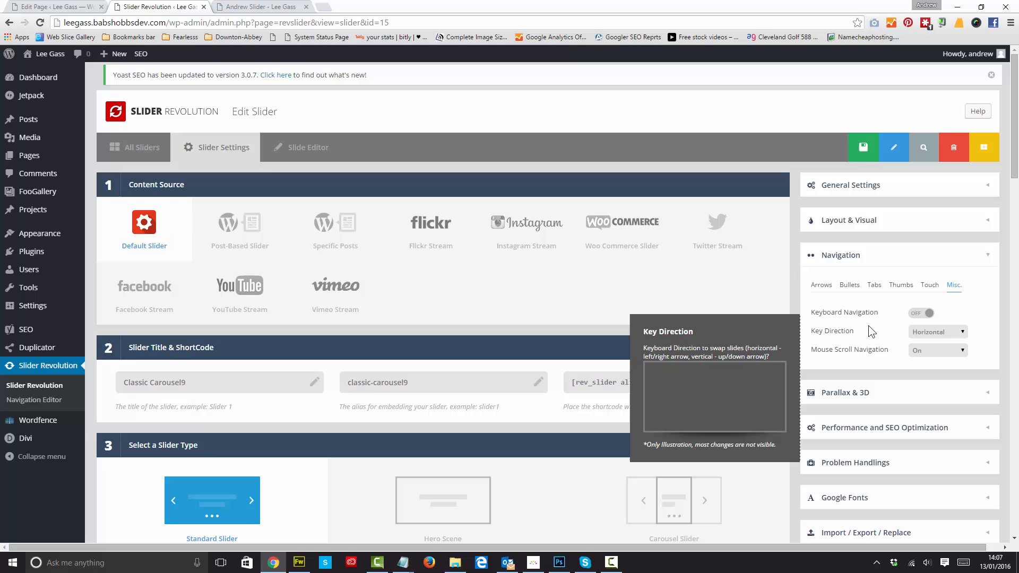
Scroll to the bottom, click Save Settings, then return to the top of the settings page
{"action": "scroll", "scroll_direction": "down", "scroll_amount": 3}
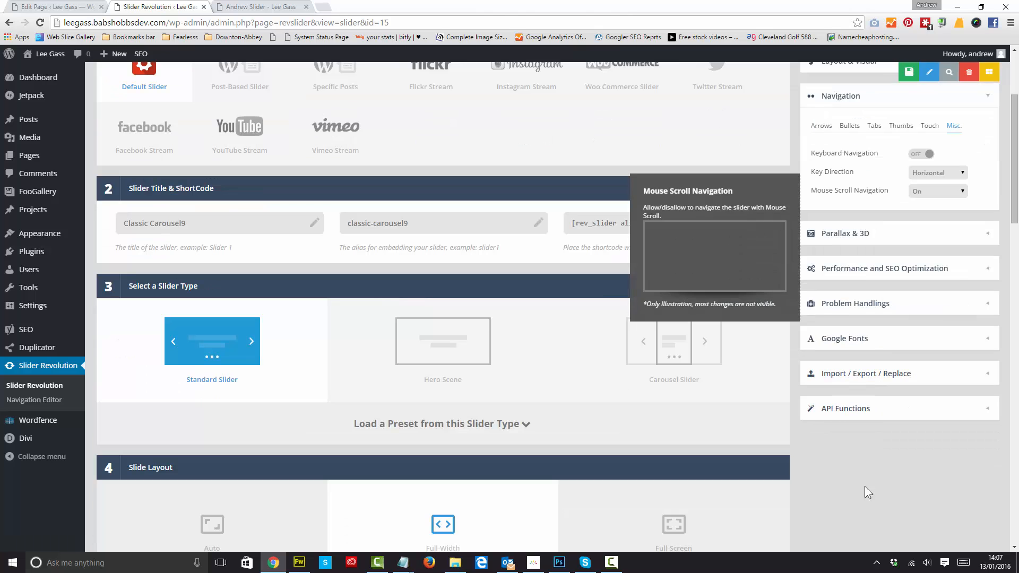
{"action": "scroll", "scroll_direction": "down", "scroll_amount": 3}
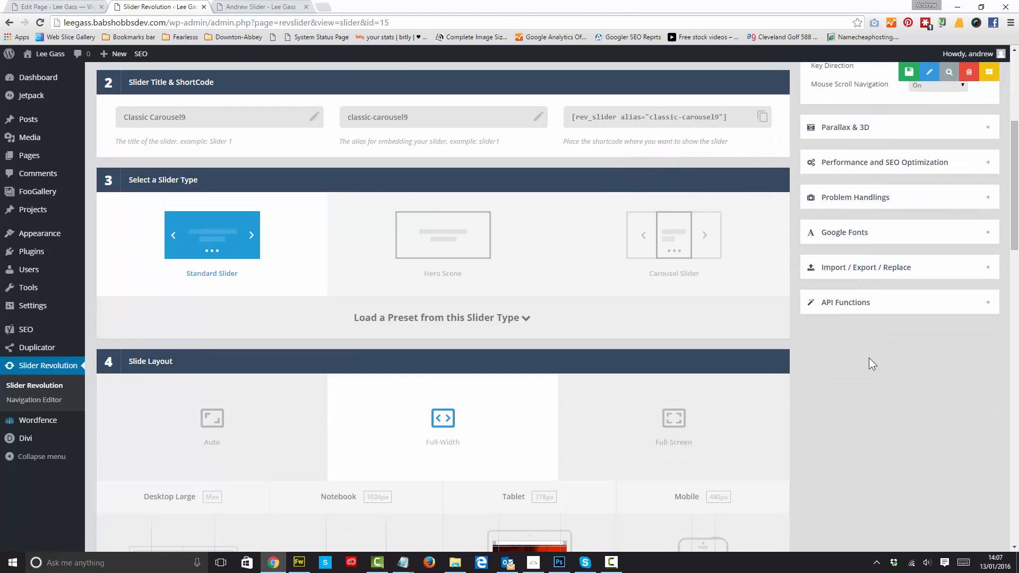
{"action": "scroll", "scroll_direction": "down", "scroll_amount": 3}
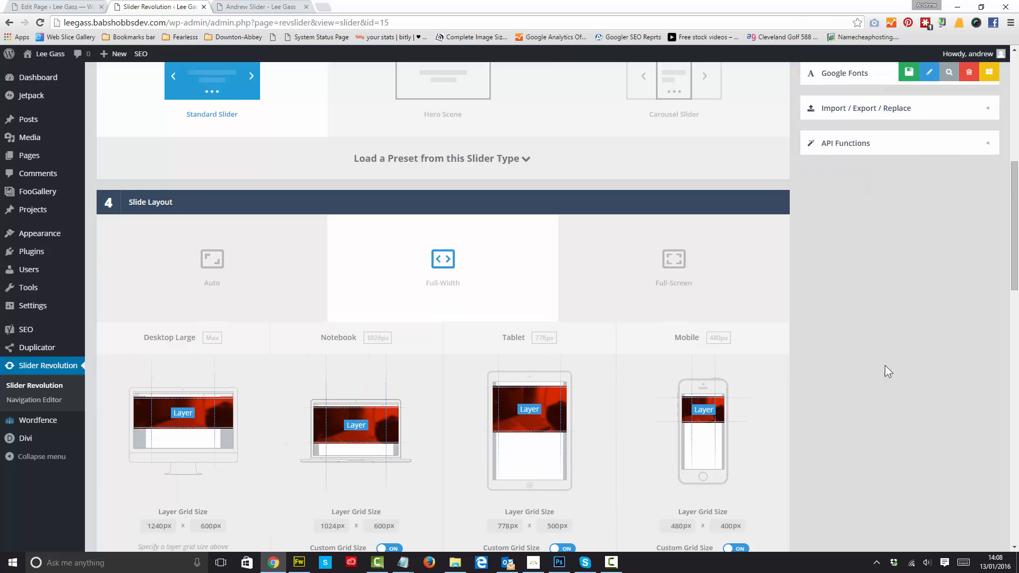
{"action": "scroll", "scroll_direction": "down", "scroll_amount": 3}
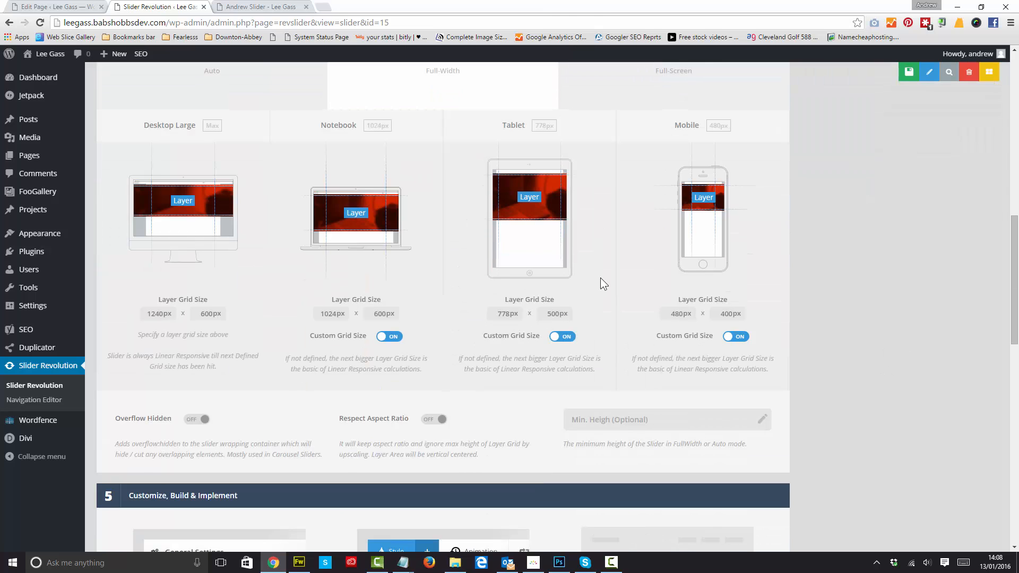
{"action": "scroll", "scroll_direction": "down", "scroll_amount": 3}
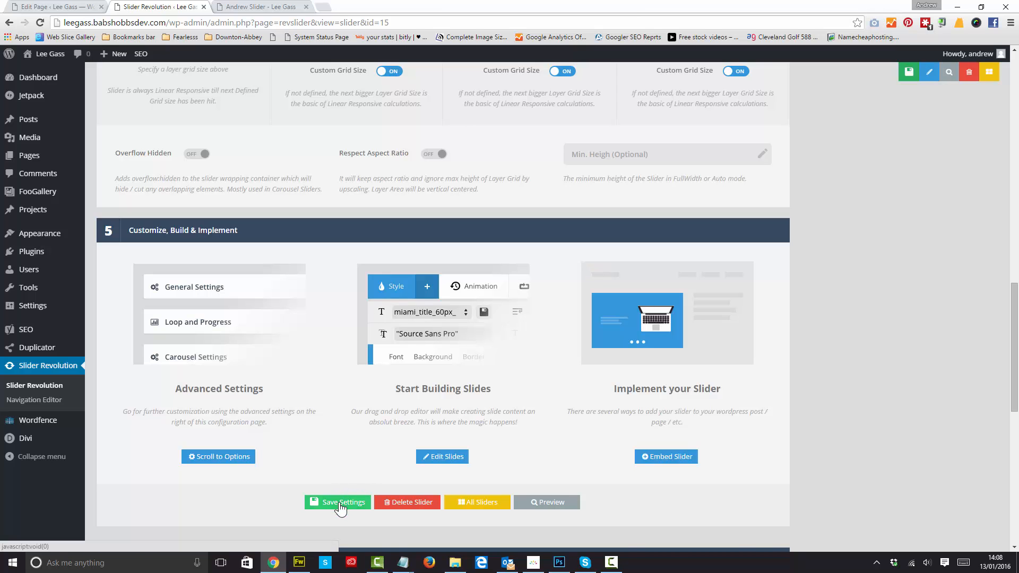
{"action": "left_click", "coordinate": [337, 502]}
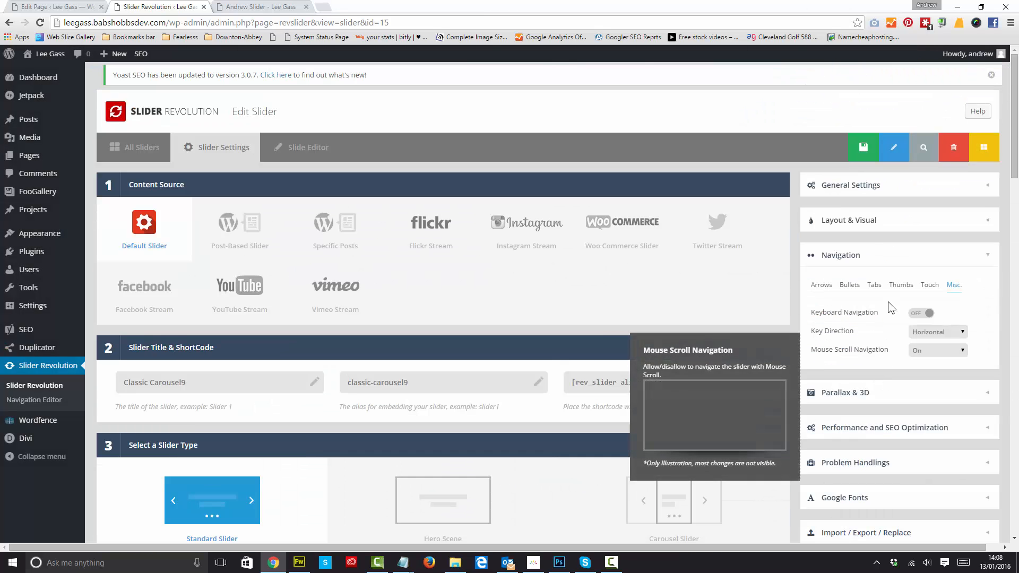
{"action": "left_click", "coordinate": [309, 150]}
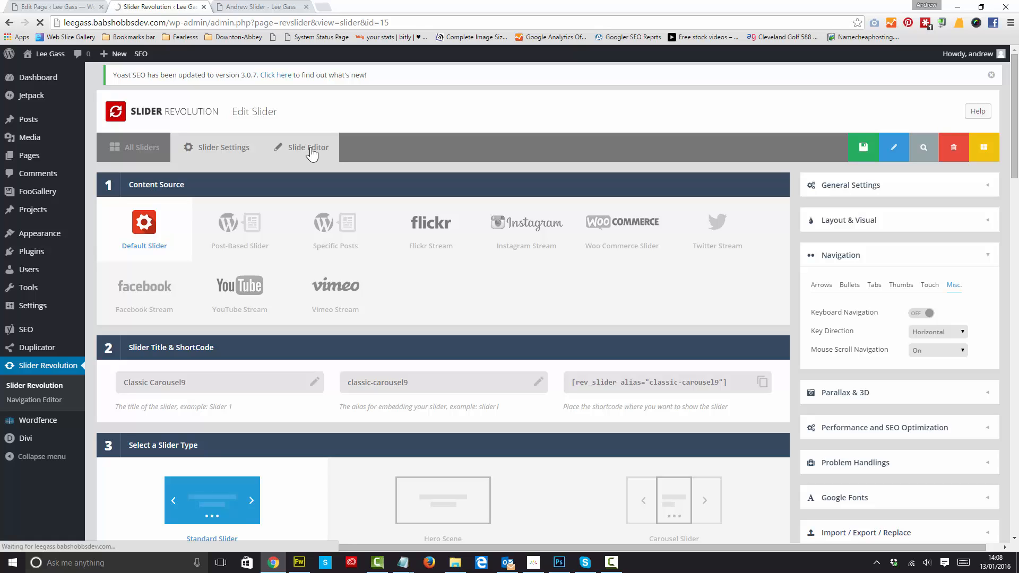
Return to the Slide Editor and close the Select Slide Image picker without choosing an image
{"action": "left_click", "coordinate": [307, 148]}
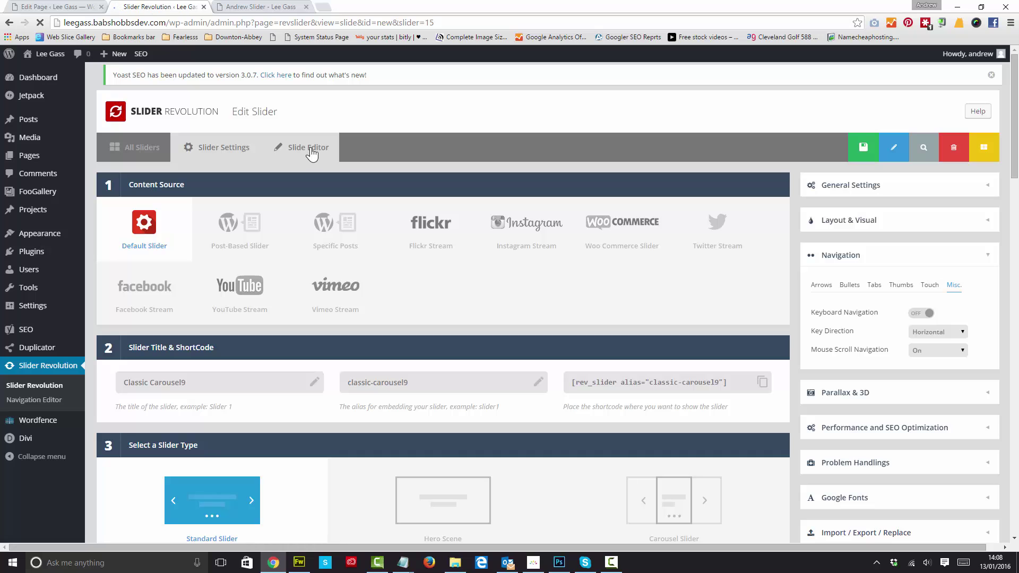
{"action": "left_click", "coordinate": [307, 147]}
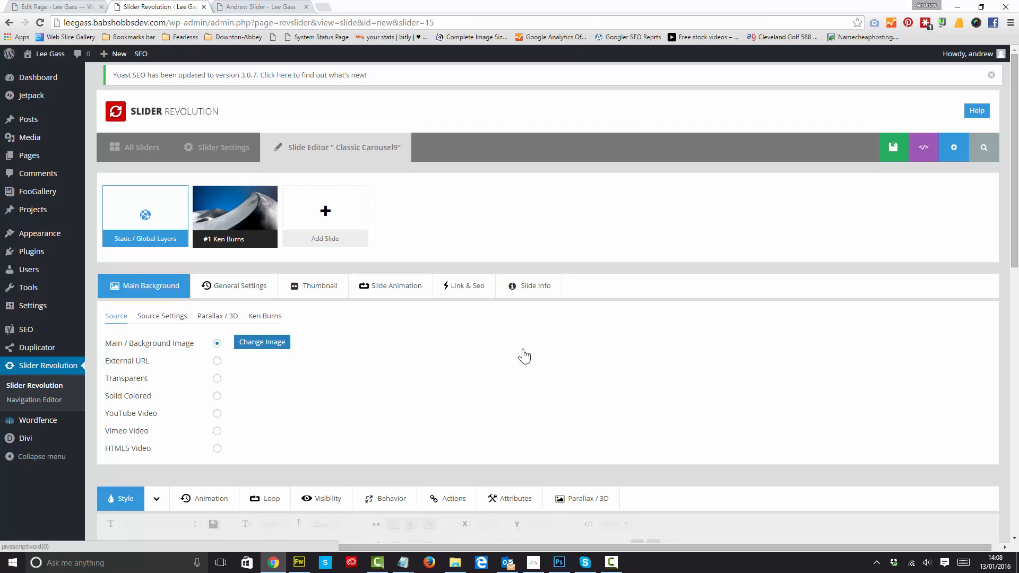
{"action": "left_click", "coordinate": [262, 341]}
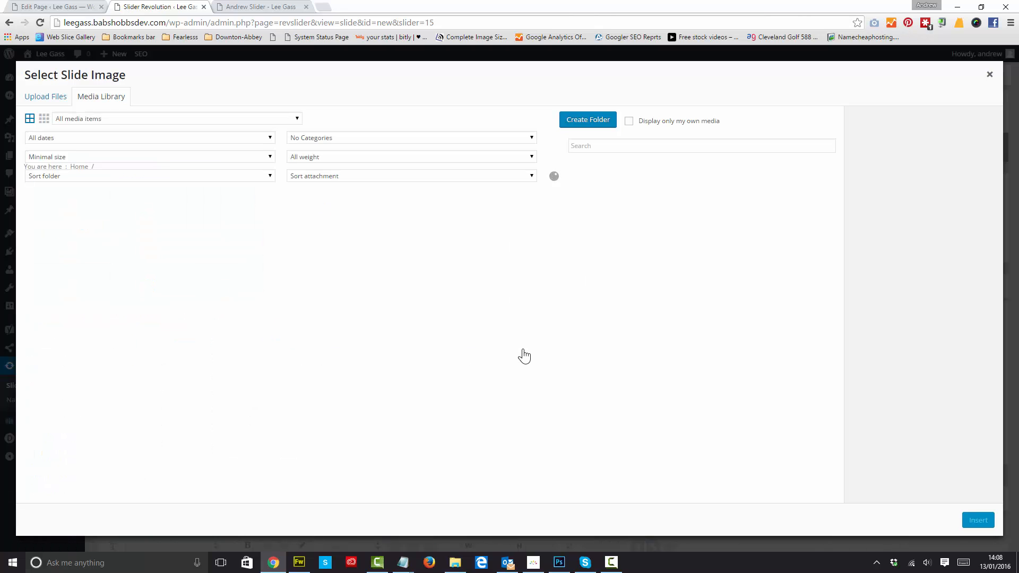
{"action": "mouse_move", "coordinate": [489, 349]}
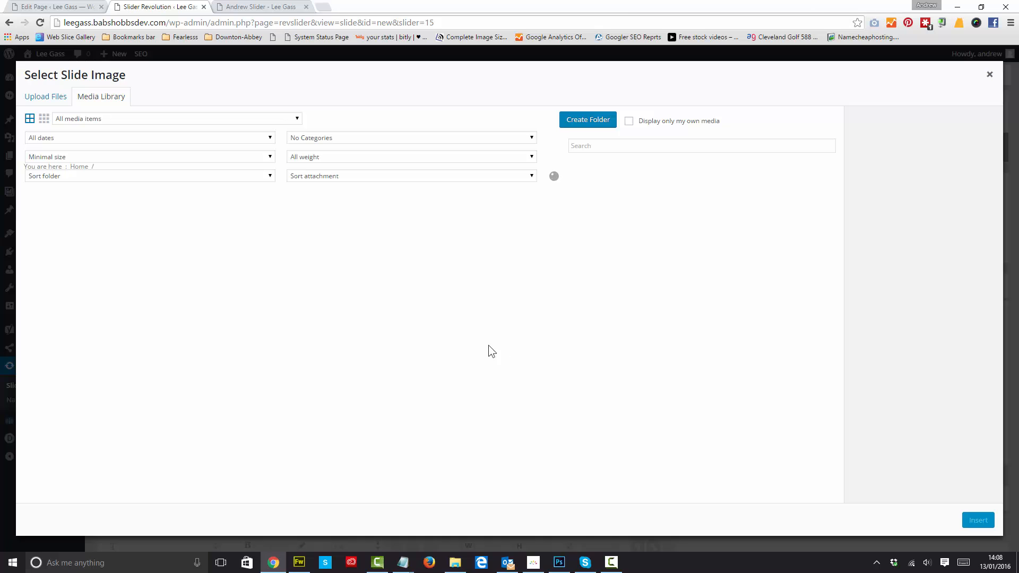
{"action": "mouse_move", "coordinate": [990, 88]}
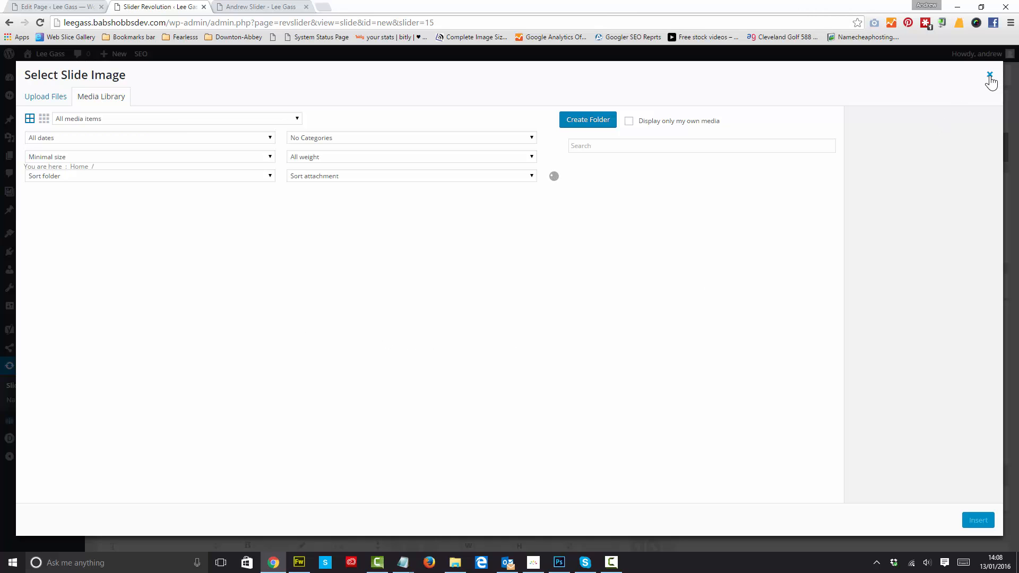
{"action": "left_click", "coordinate": [988, 74]}
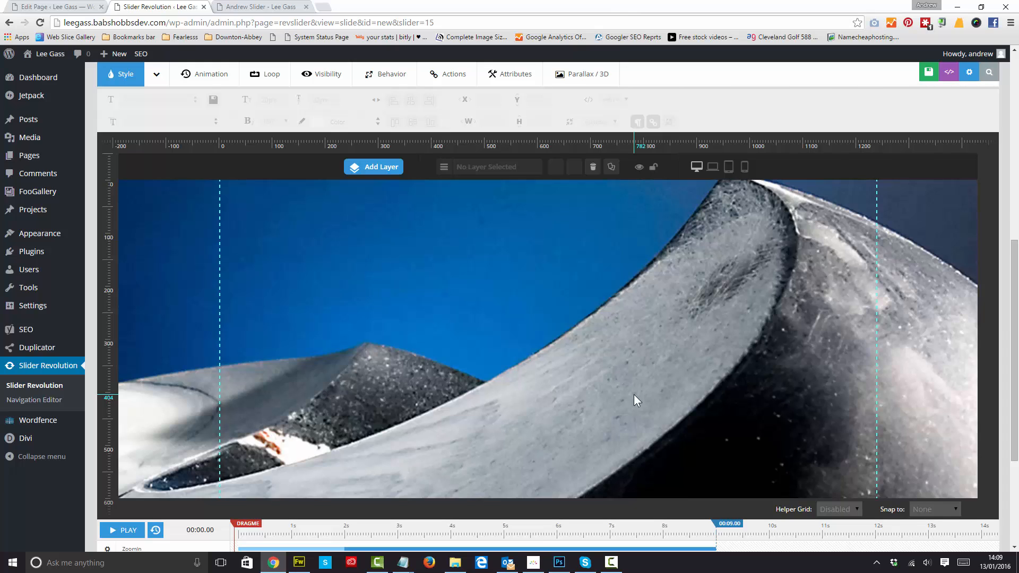
{"action": "scroll", "scroll_direction": "down", "scroll_amount": 3}
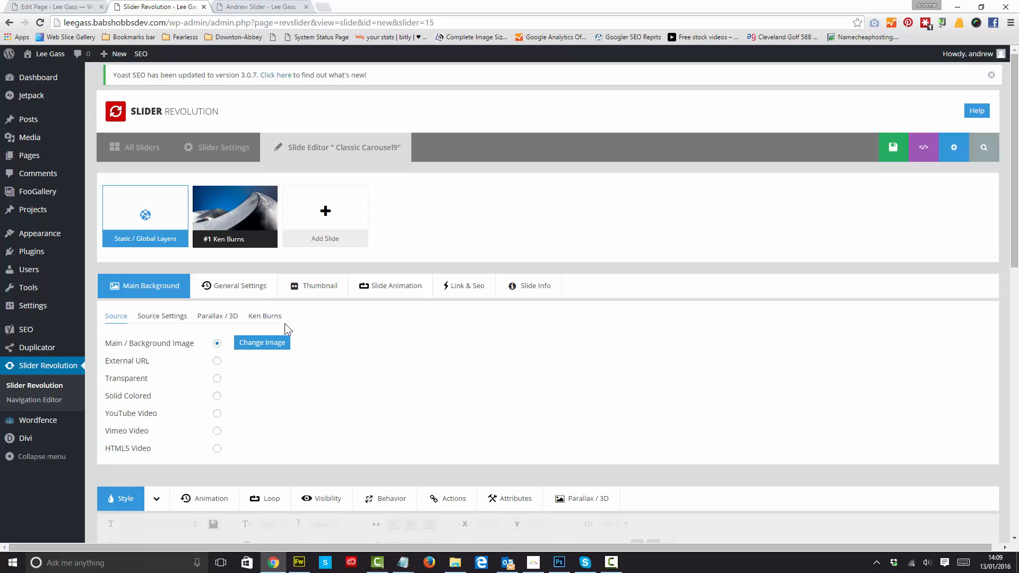
Review Ken Burns settings (scale 100 to 250, 30000 ms), then view the page preview
{"action": "left_click", "coordinate": [264, 316]}
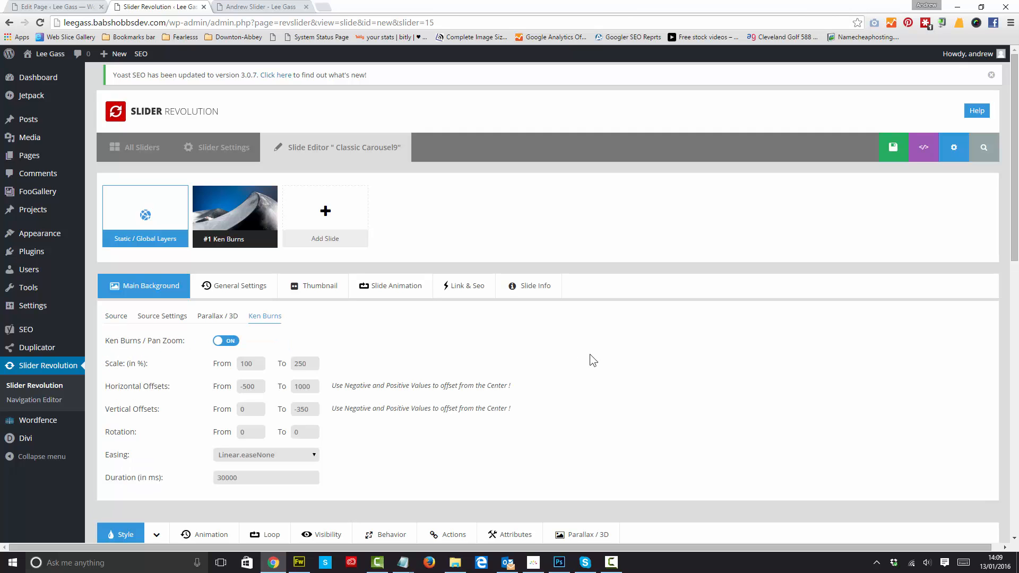
{"action": "scroll", "scroll_direction": "down", "scroll_amount": 3}
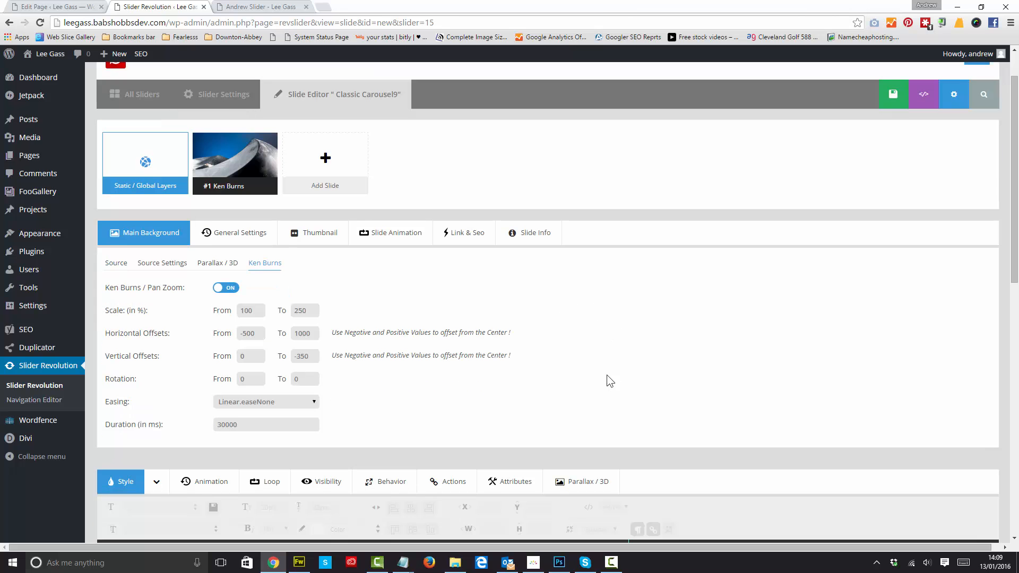
{"action": "left_click", "coordinate": [250, 310]}
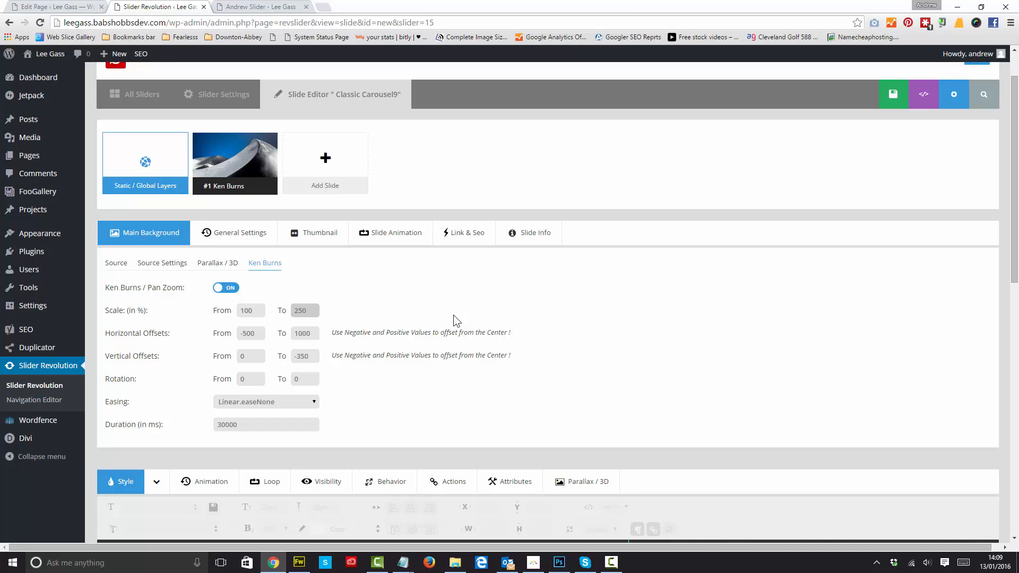
{"action": "left_click", "coordinate": [305, 310]}
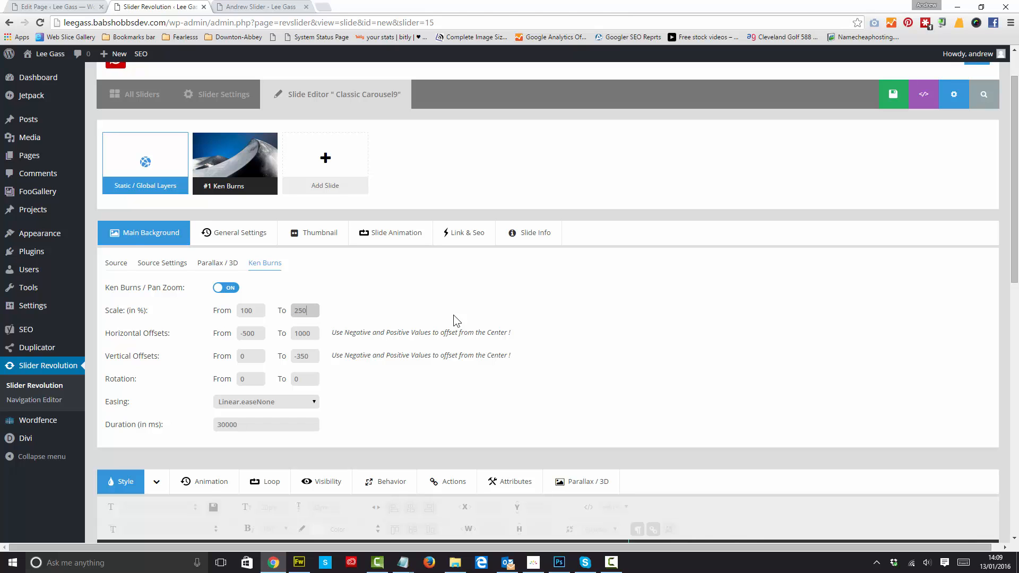
{"action": "mouse_move", "coordinate": [343, 349]}
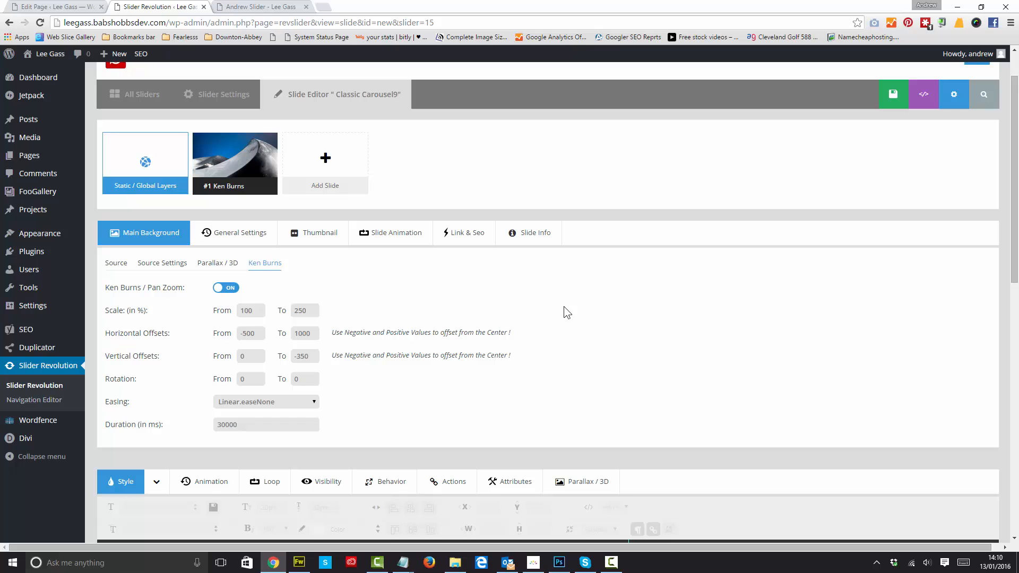
{"action": "mouse_move", "coordinate": [731, 299]}
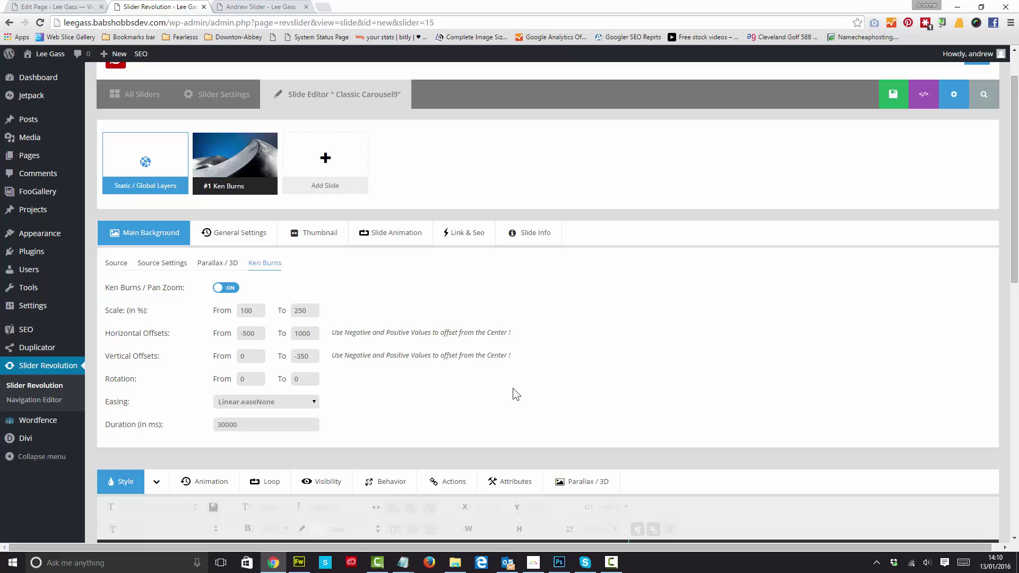
{"action": "left_click", "coordinate": [893, 94]}
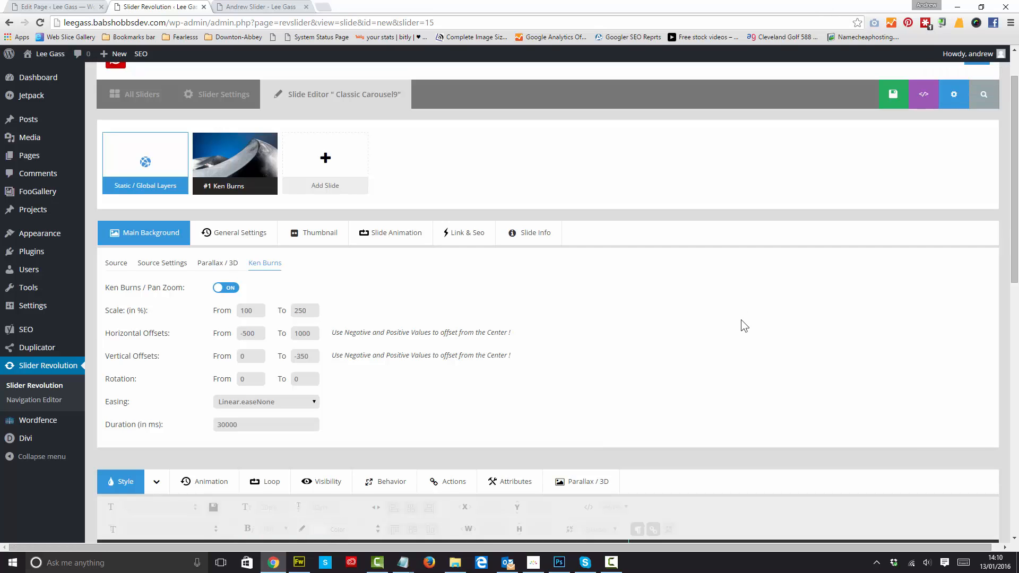
{"action": "left_click", "coordinate": [265, 6]}
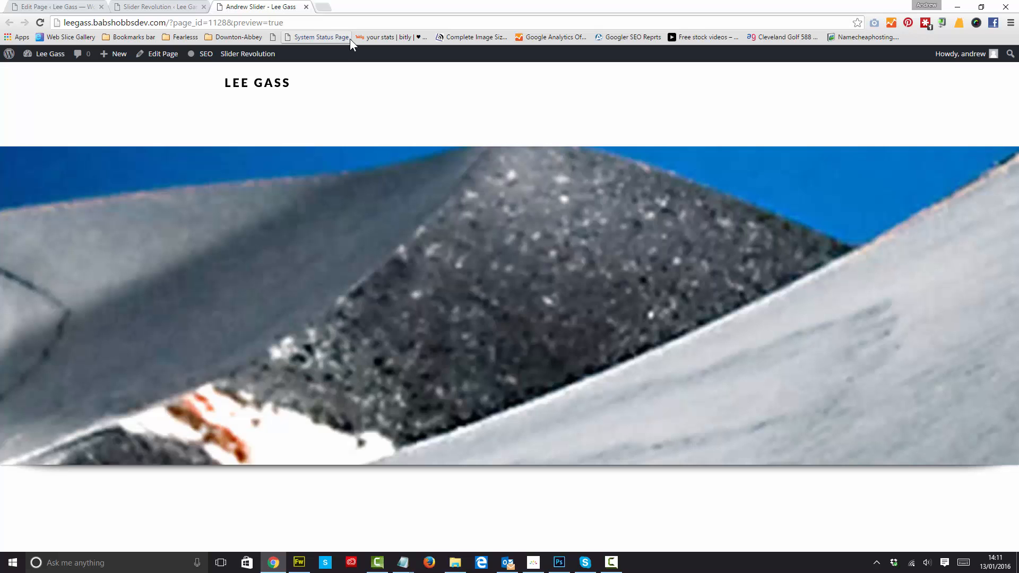
Switch from the site preview back to the Slider Revolution editor tab
{"action": "left_click", "coordinate": [154, 7]}
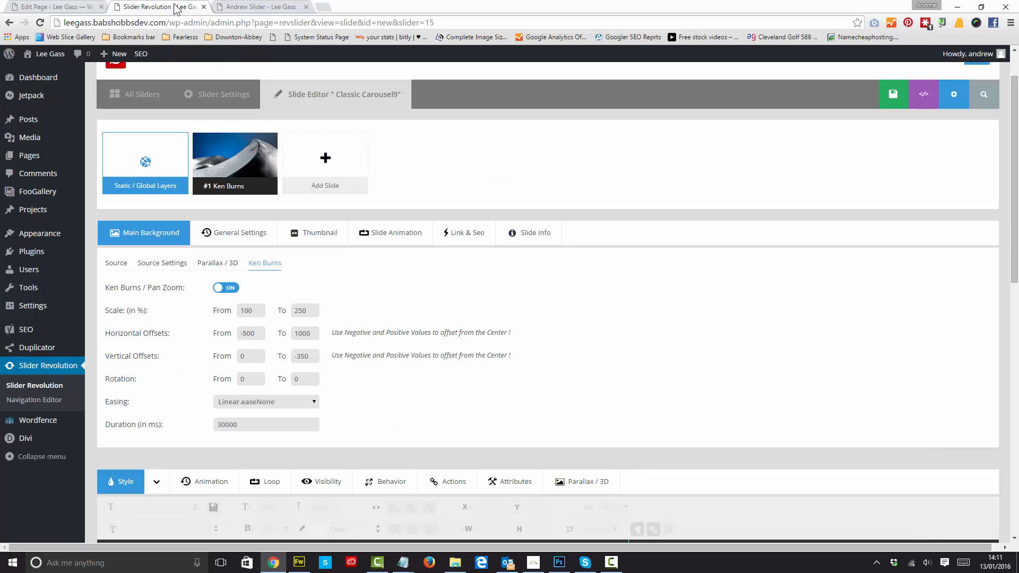
{"action": "mouse_move", "coordinate": [674, 358]}
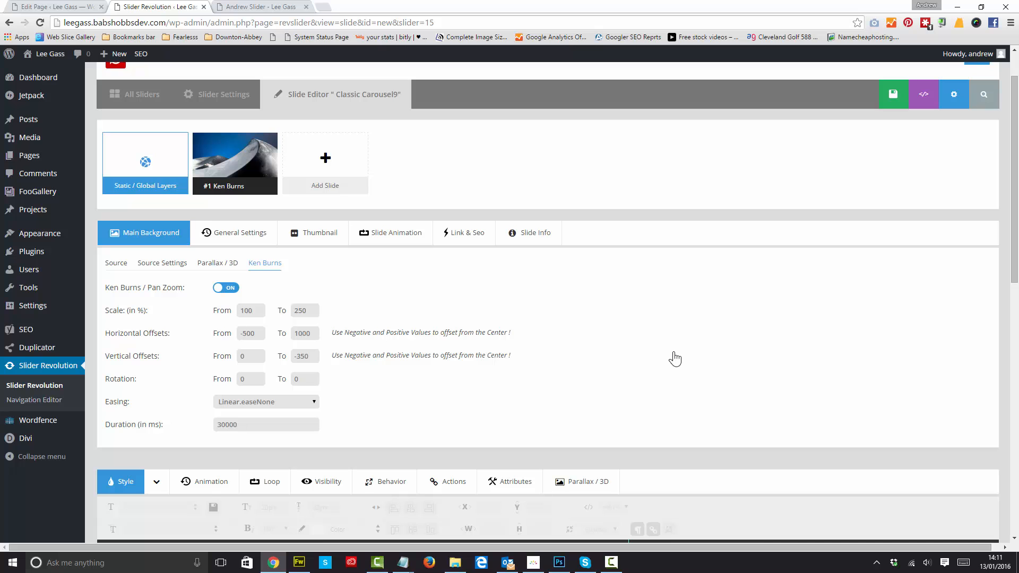